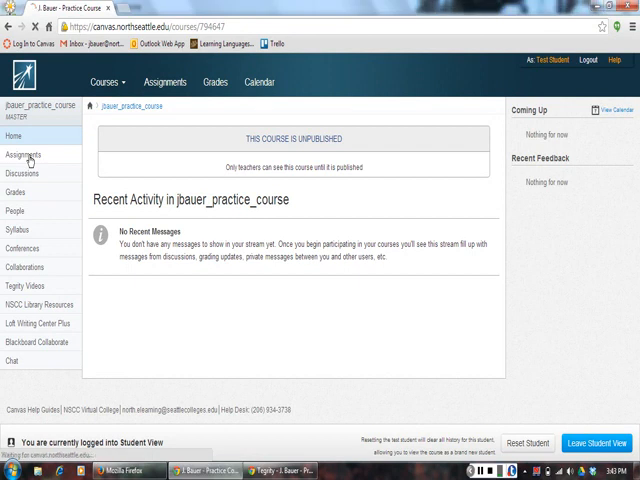
Step: Go to the Assignments list of the practice course from the course navigation
click(22, 155)
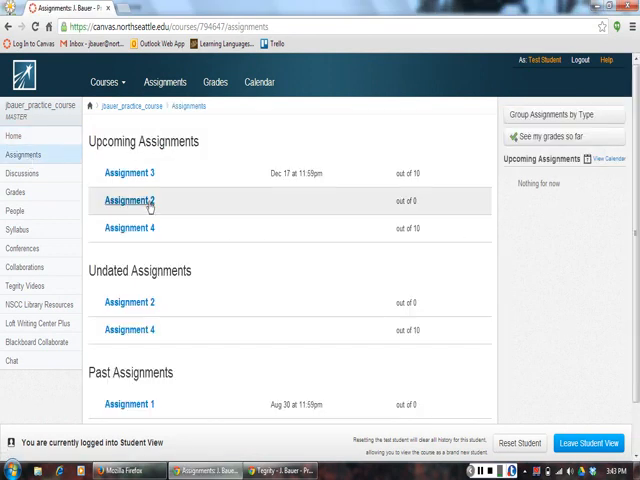
mouse_move(126, 228)
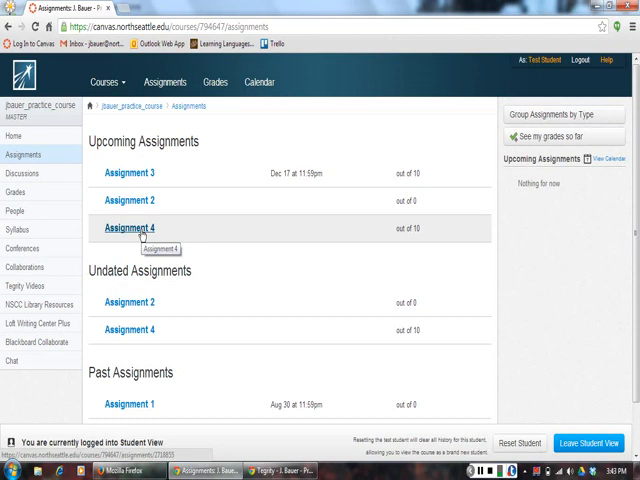
Step: Open Assignment 4 from the Upcoming Assignments list
click(131, 227)
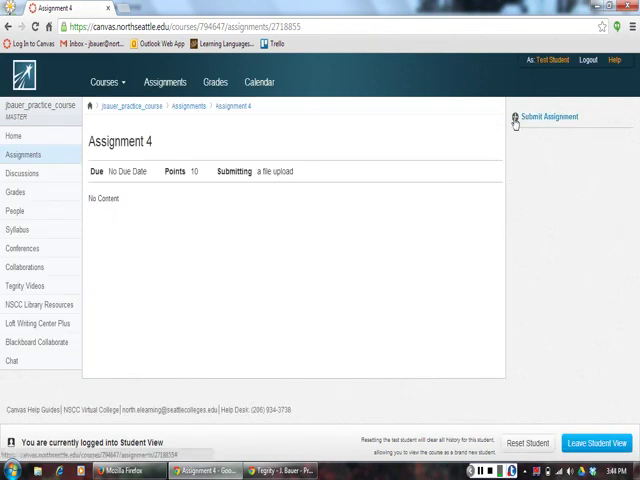
mouse_move(560, 124)
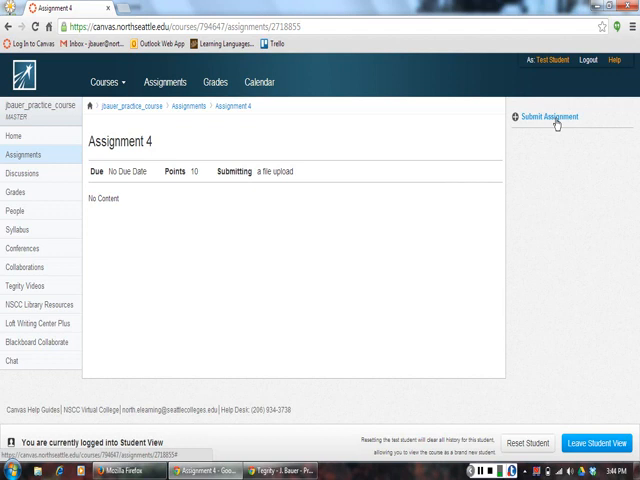
Step: Start a submission for Assignment 4 to bring up the file upload form
click(549, 115)
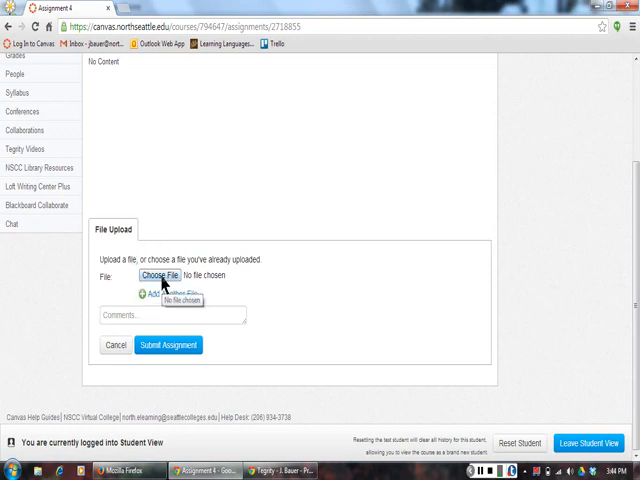
Step: Attach the 'Writing Online Editing Lessons for Canvas Modules' Word document to the upload form
click(159, 271)
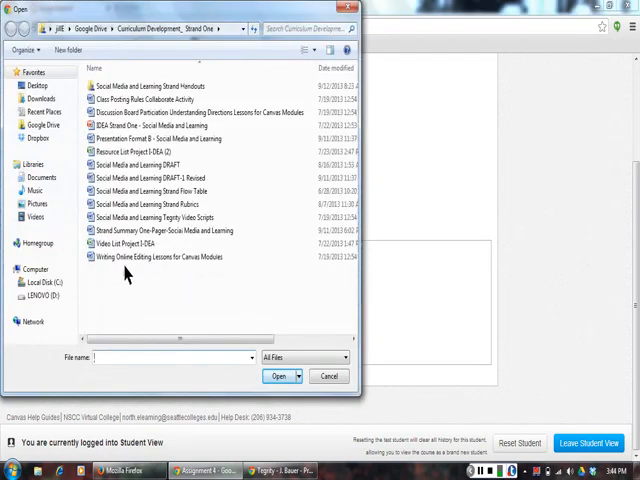
click(160, 256)
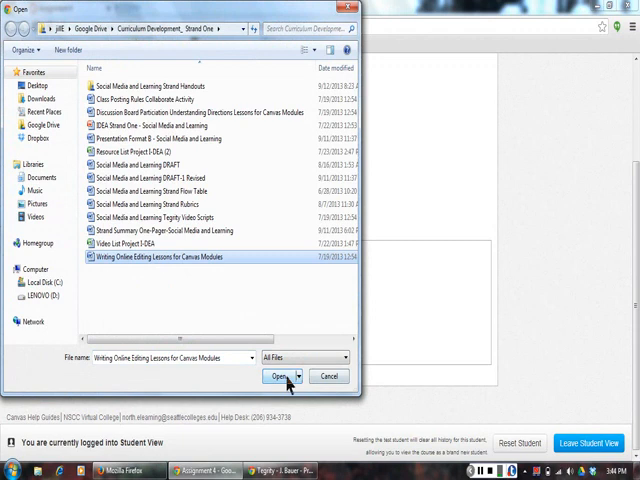
click(281, 376)
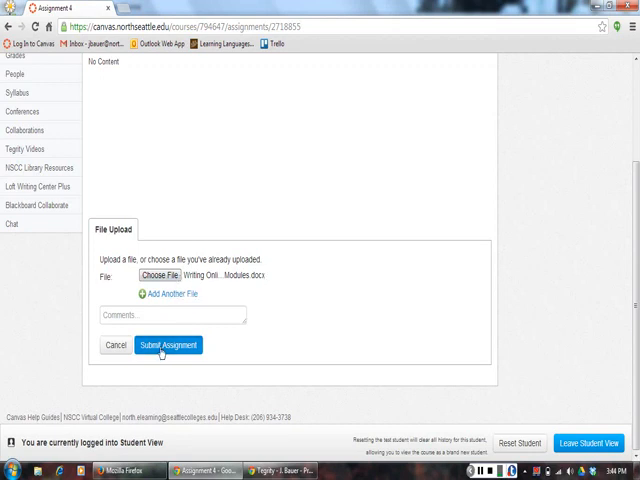
Step: Submit the attached document so Assignment 4 shows the 'Turned In!' confirmation
click(168, 345)
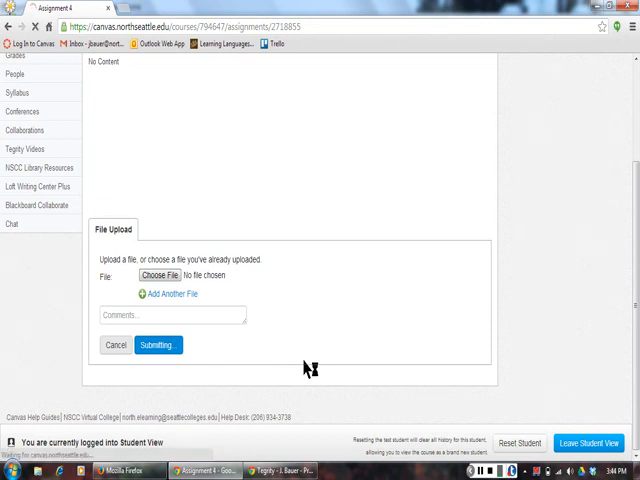
click(154, 344)
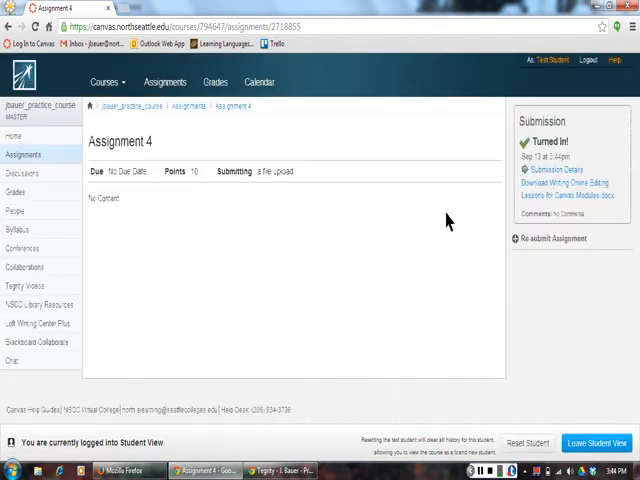